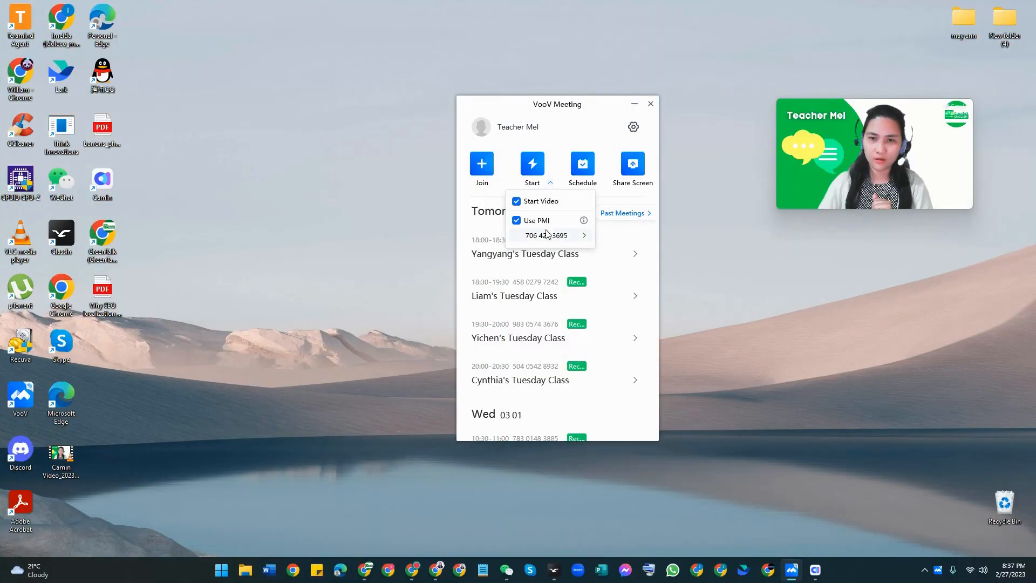
{"action": "left_click", "coordinate": [584, 235]}
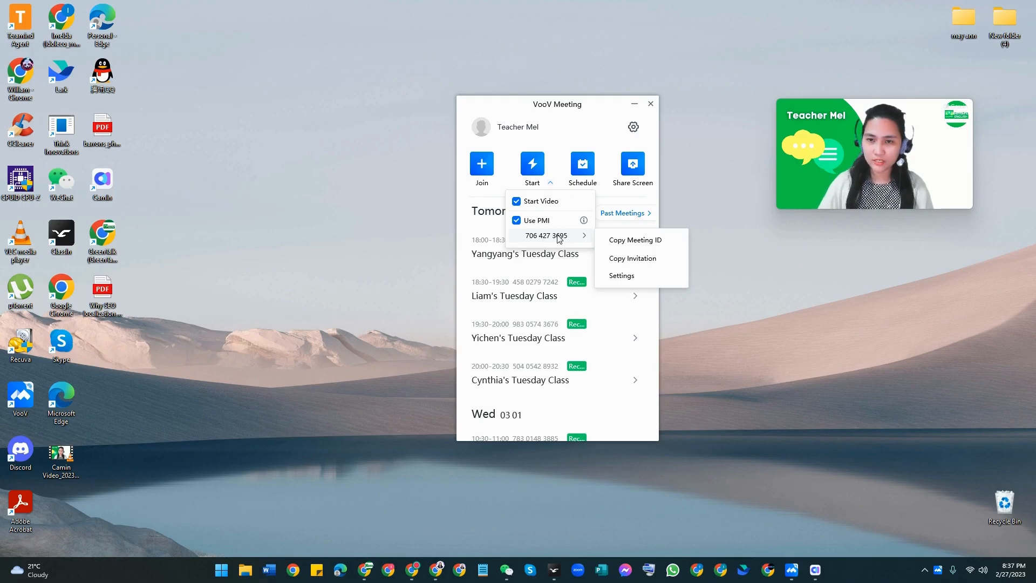
{"action": "mouse_move", "coordinate": [572, 246]}
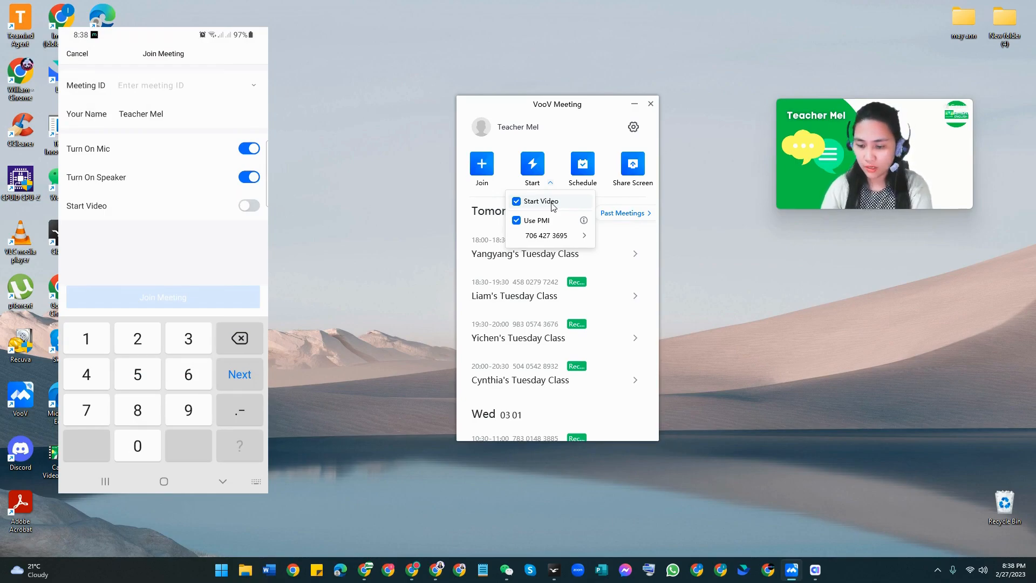
{"action": "type", "text": "706"}
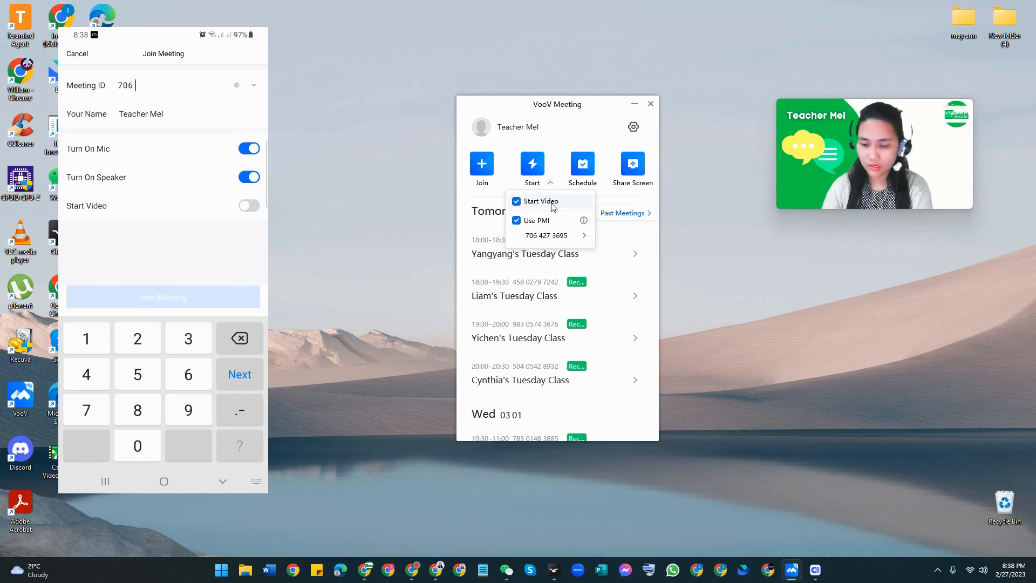
{"action": "type", "text": "427 3695"}
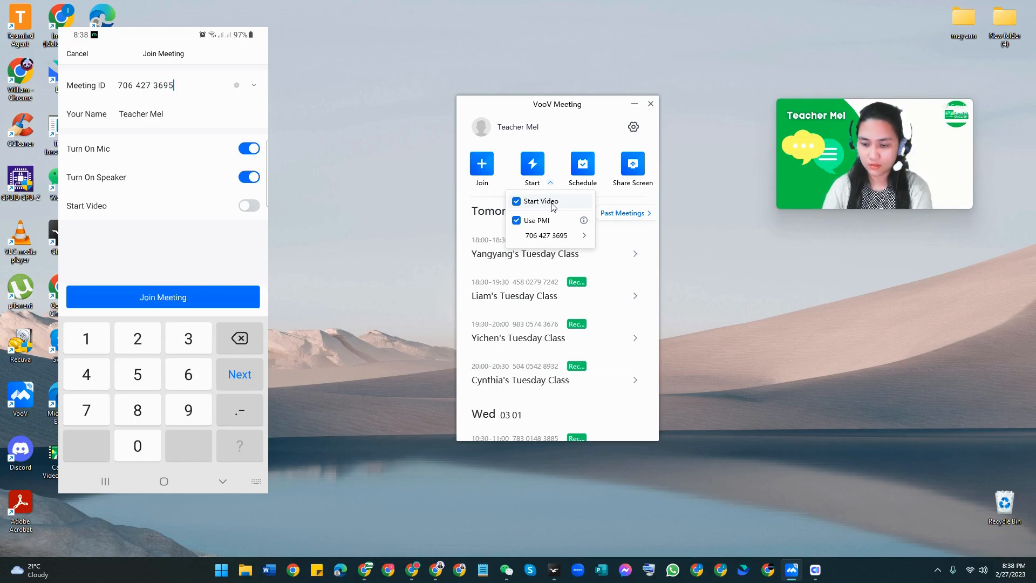
{"action": "left_click", "coordinate": [163, 297]}
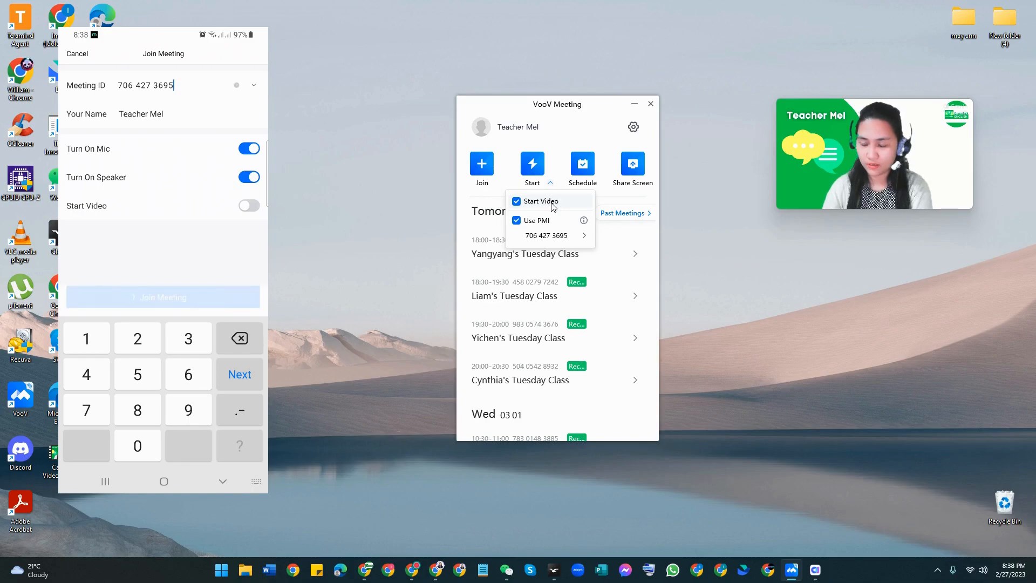
{"action": "left_click", "coordinate": [163, 297]}
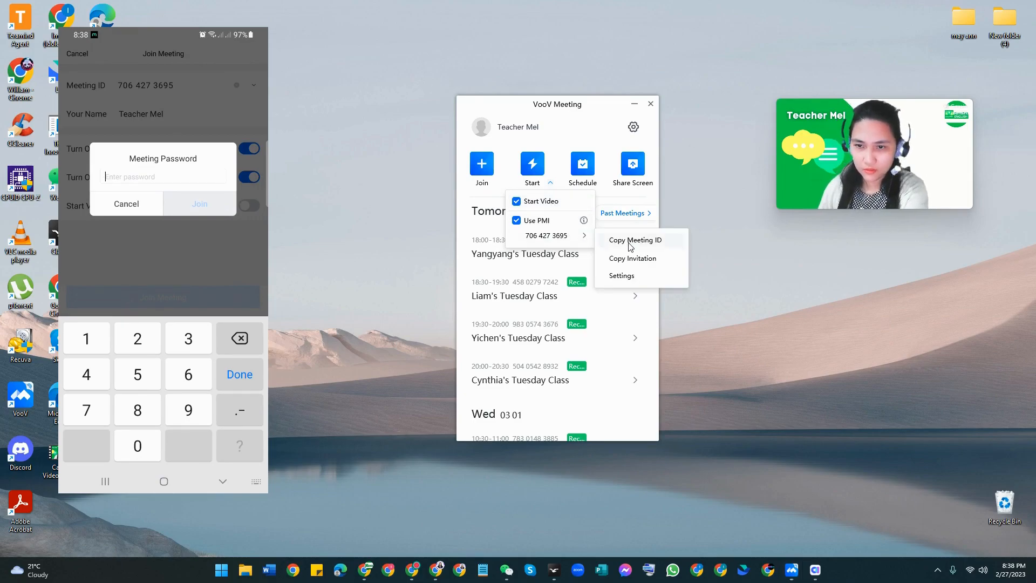
Step: Copy the personal meeting ID from the PMI options and reopen them
{"action": "left_click", "coordinate": [634, 240]}
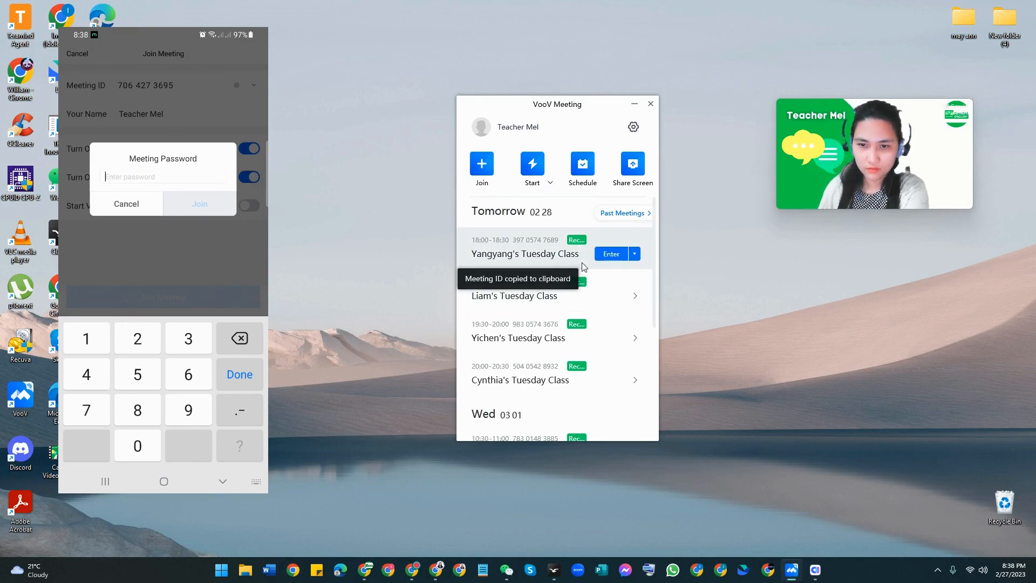
{"action": "left_click", "coordinate": [546, 179]}
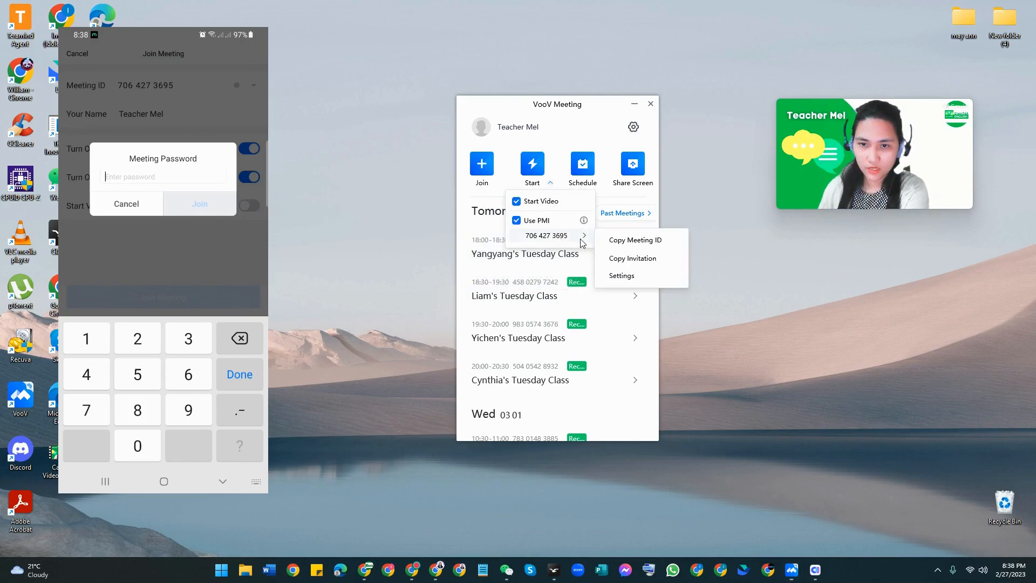
Step: Show the full invitation with the password and join on the phone using it
{"action": "left_click", "coordinate": [631, 258]}
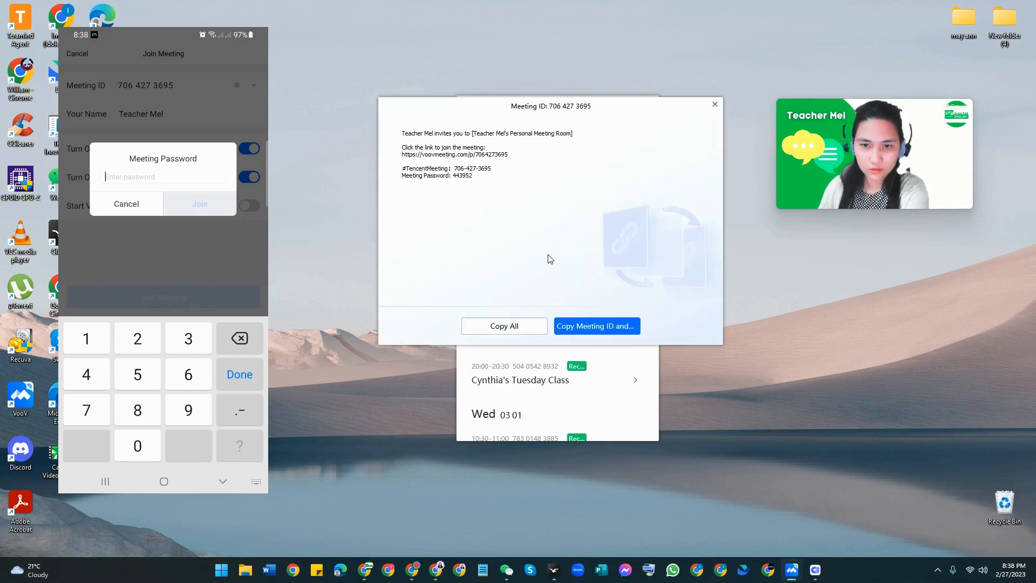
{"action": "mouse_move", "coordinate": [492, 196]}
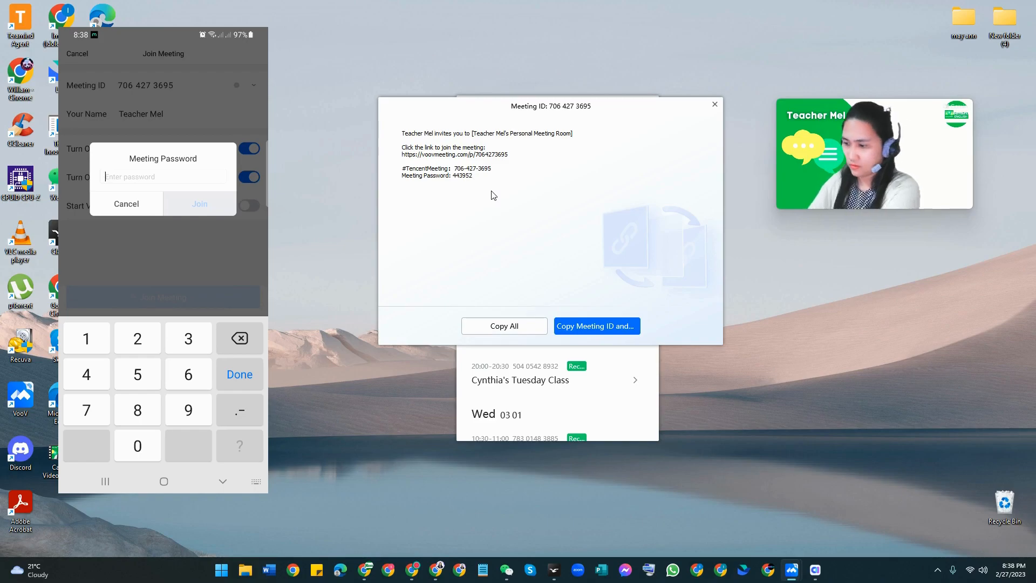
{"action": "type", "text": "4"}
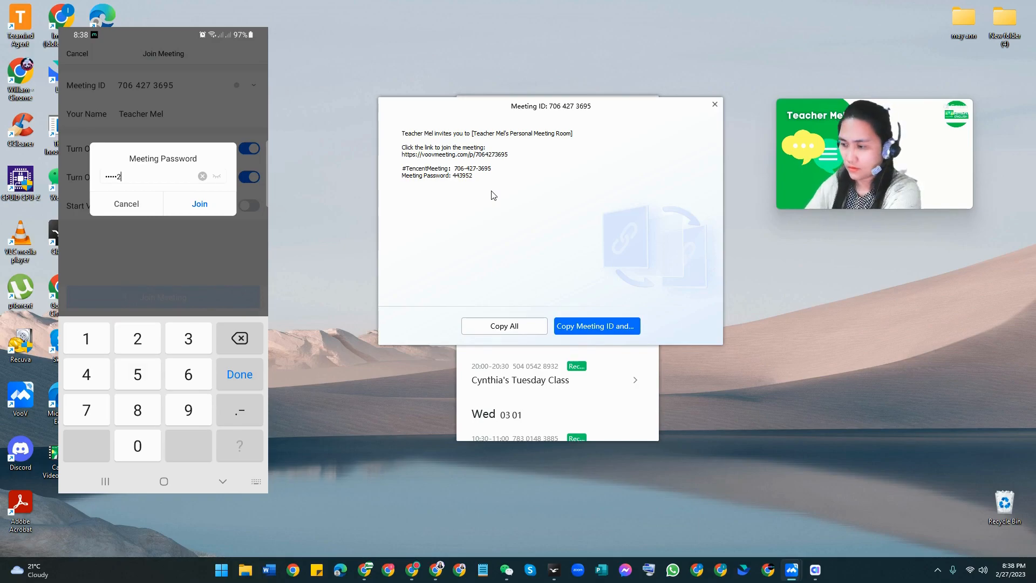
{"action": "left_click", "coordinate": [199, 204]}
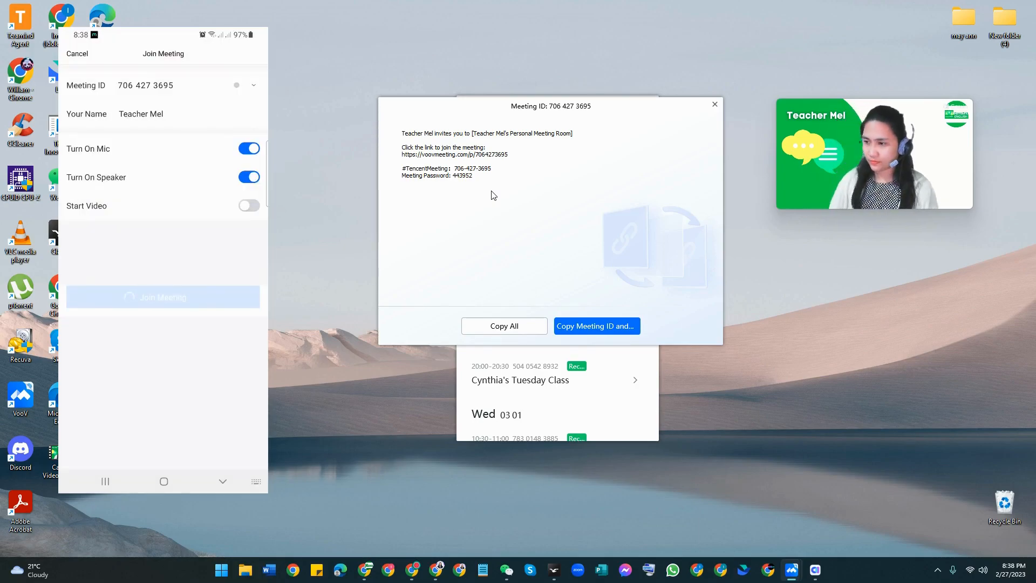
{"action": "left_click", "coordinate": [163, 297]}
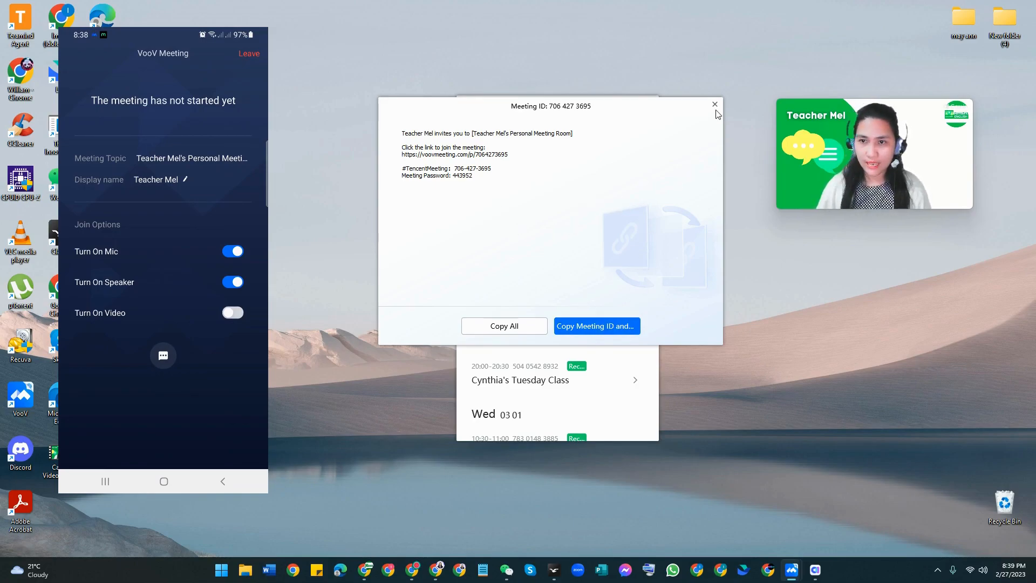
Step: Start the PMI meeting with Start Video unticked so both participants appear live
{"action": "left_click", "coordinate": [715, 104]}
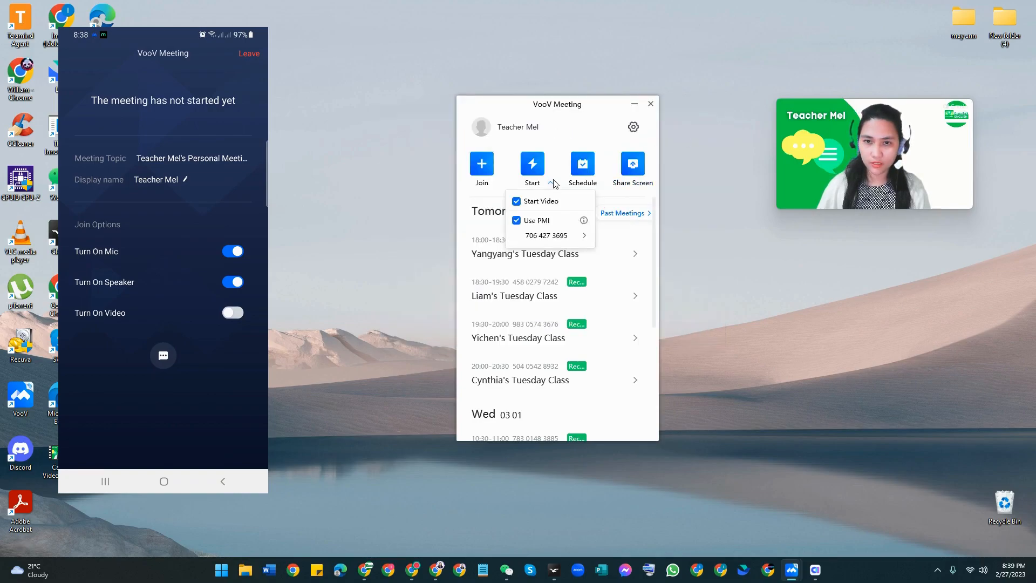
{"action": "left_click", "coordinate": [516, 200]}
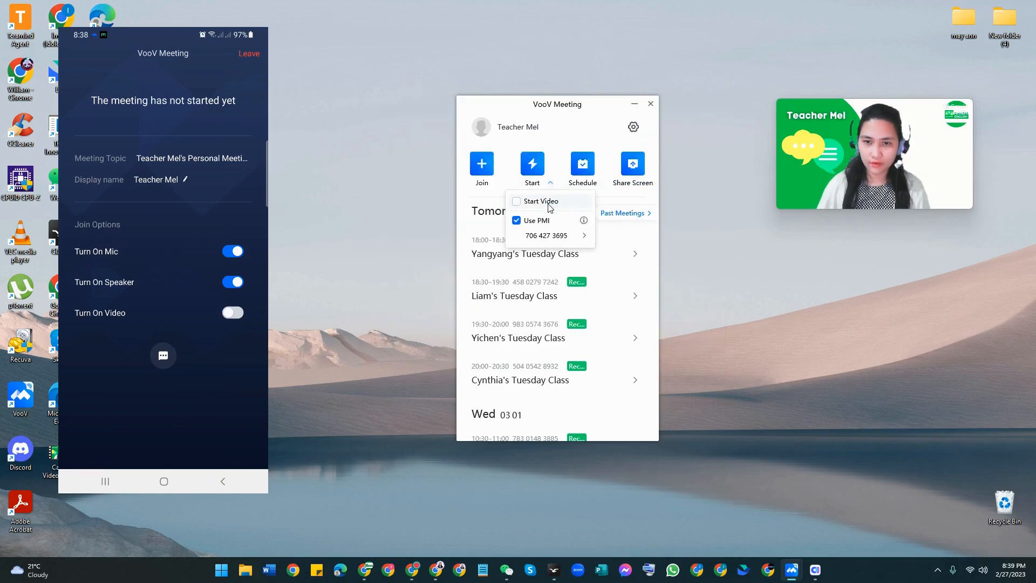
{"action": "left_click", "coordinate": [532, 168]}
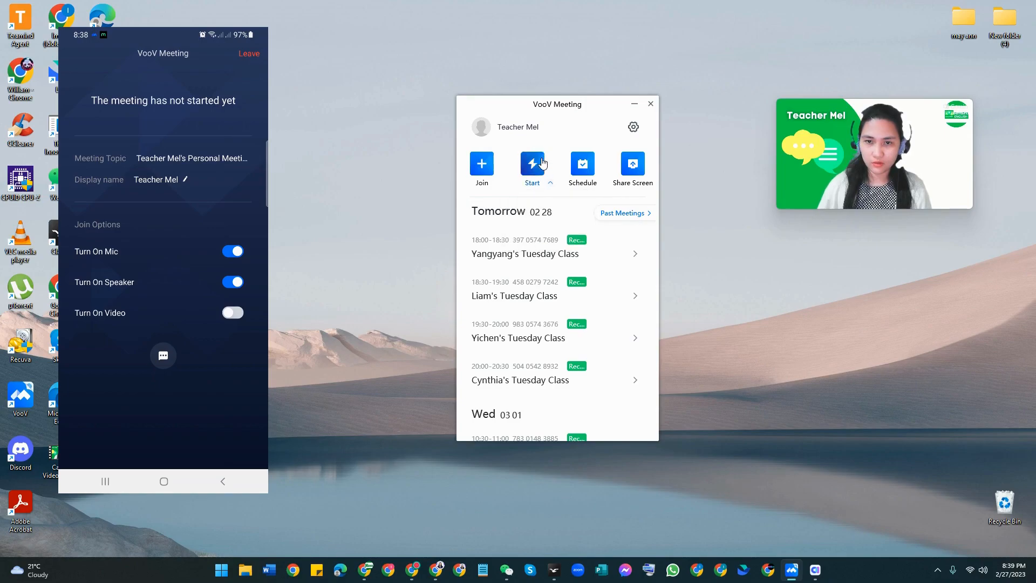
{"action": "left_click", "coordinate": [533, 169]}
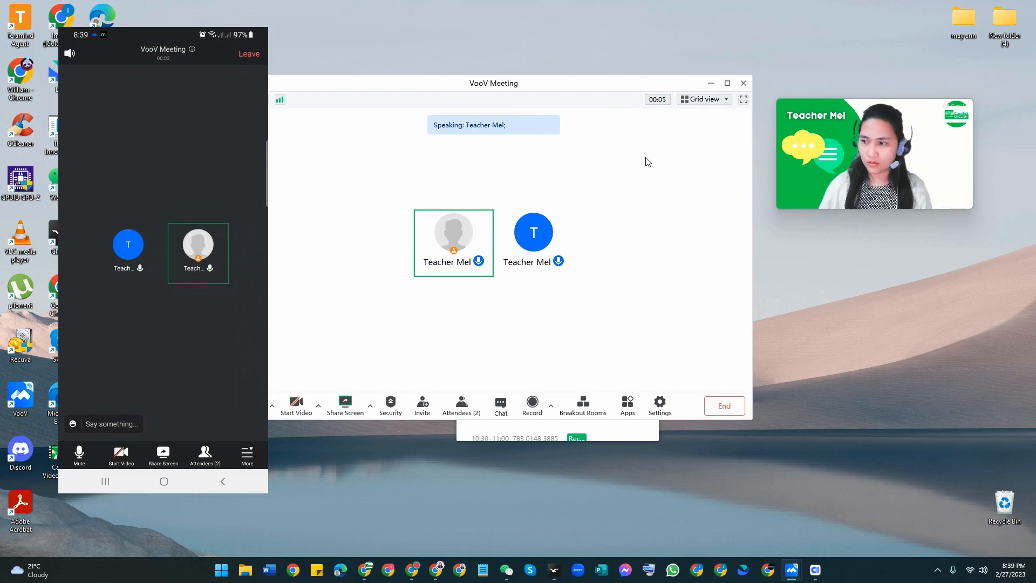
{"action": "left_click", "coordinate": [79, 456]}
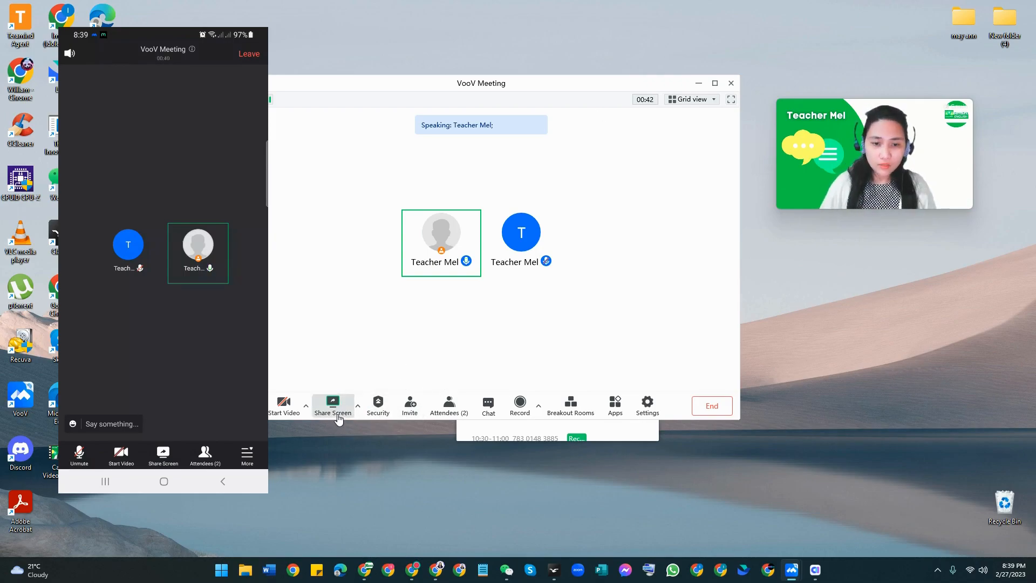
{"action": "mouse_move", "coordinate": [333, 406]}
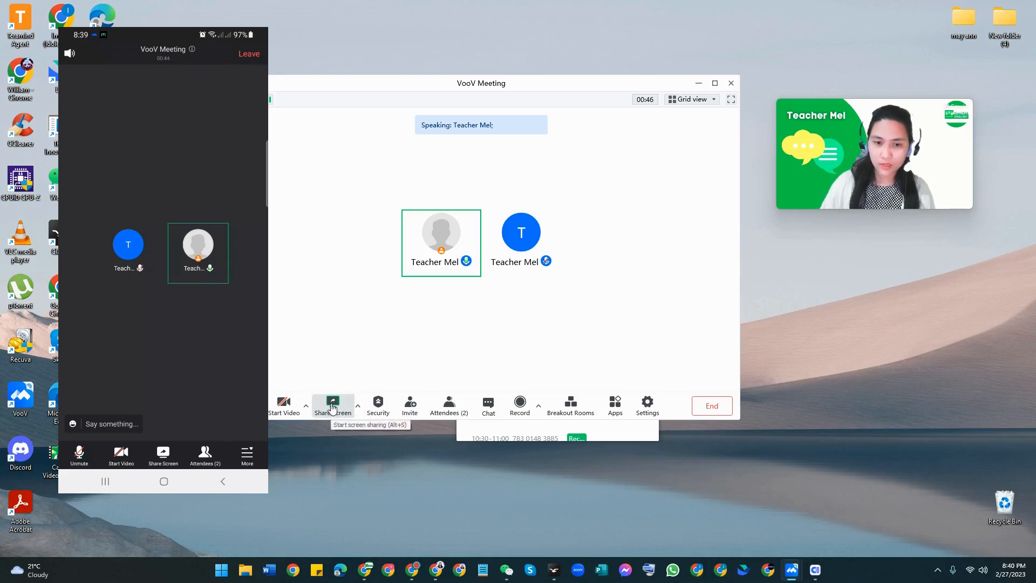
Step: Bring up the Select Content to Share picker listing every open window
{"action": "left_click", "coordinate": [333, 405]}
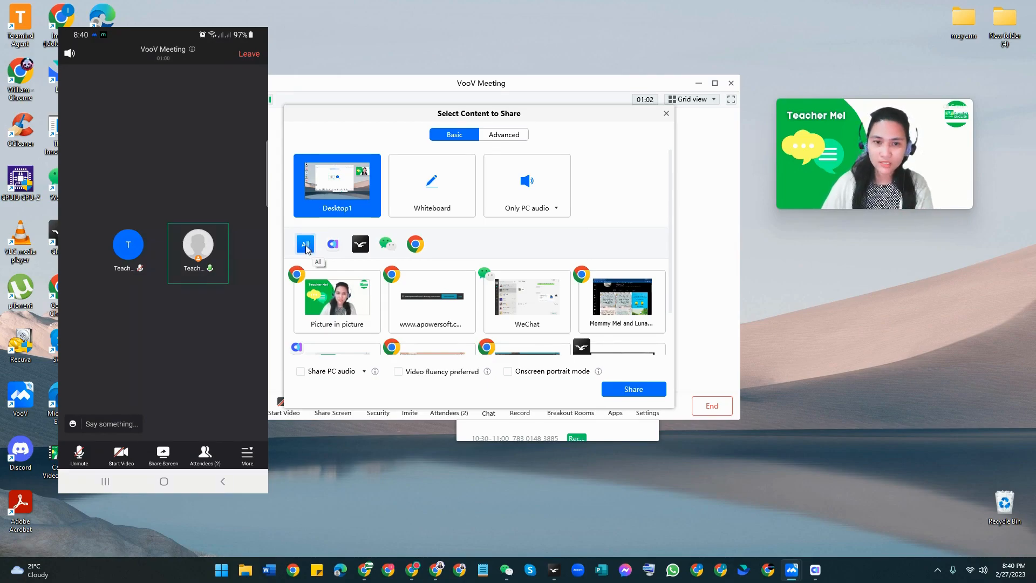
{"action": "mouse_move", "coordinate": [333, 244]}
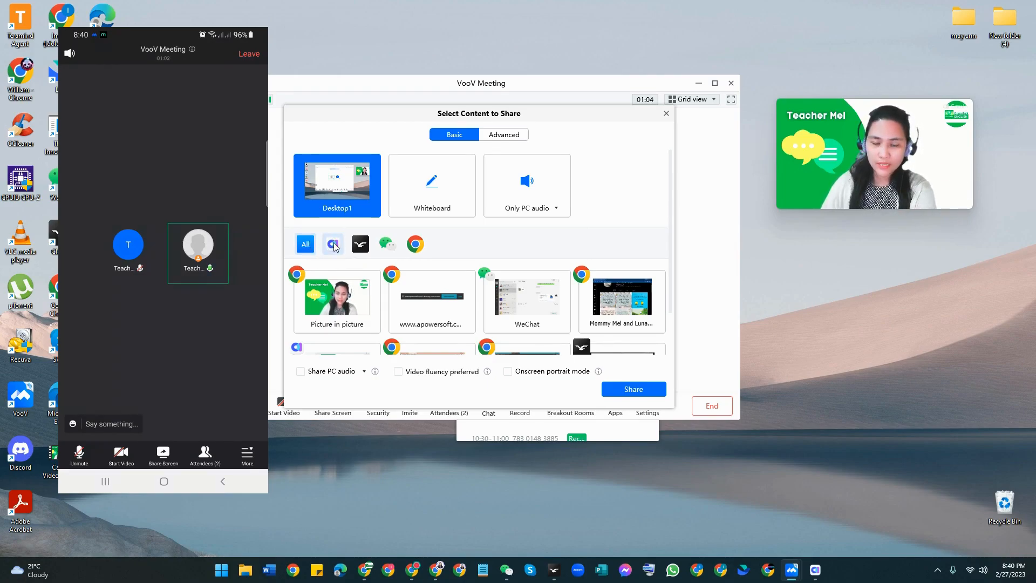
{"action": "mouse_move", "coordinate": [332, 244]}
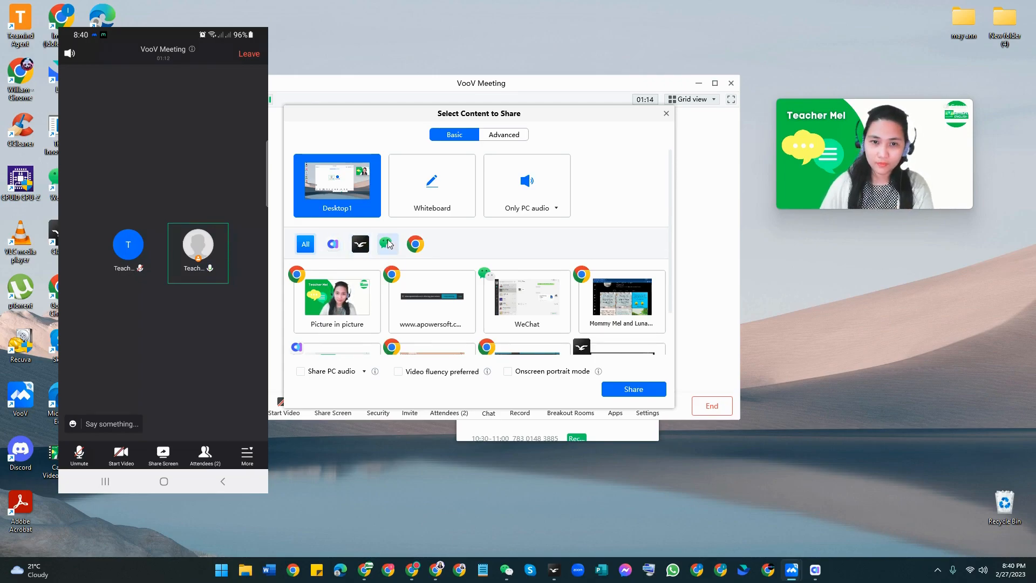
{"action": "mouse_move", "coordinate": [415, 244]}
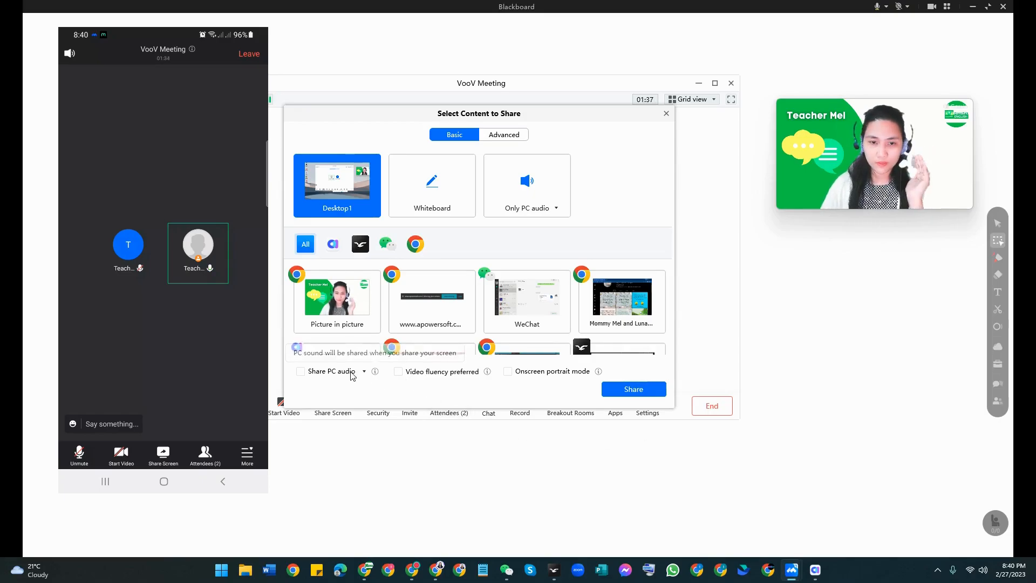
Step: Filter to ClassIn windows and choose the Classroom window as the share content
{"action": "left_click", "coordinate": [360, 244]}
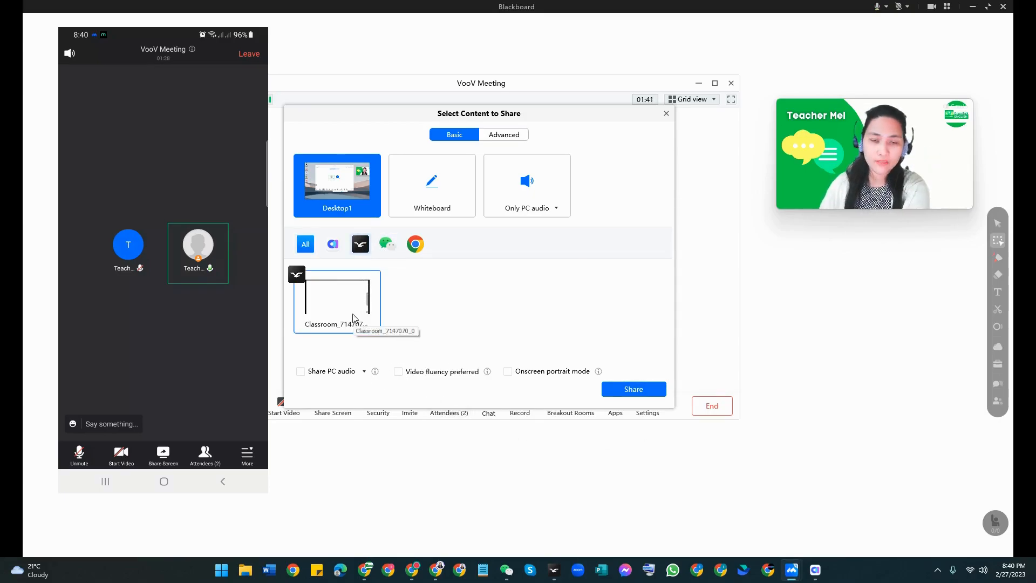
{"action": "mouse_move", "coordinate": [344, 307]}
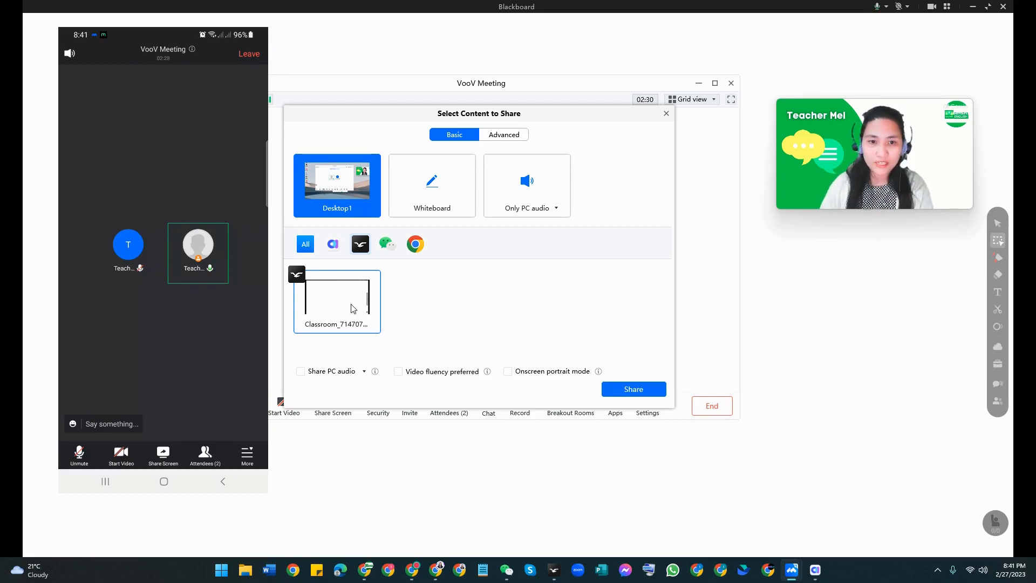
{"action": "left_click", "coordinate": [336, 301]}
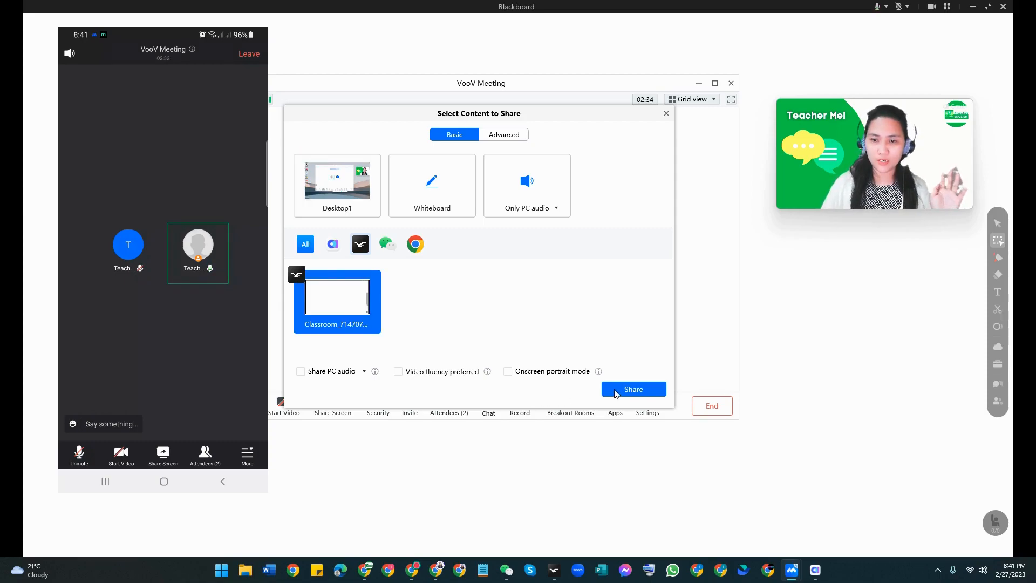
Step: Start sharing the Blackboard Classroom window to the meeting
{"action": "left_click", "coordinate": [633, 390]}
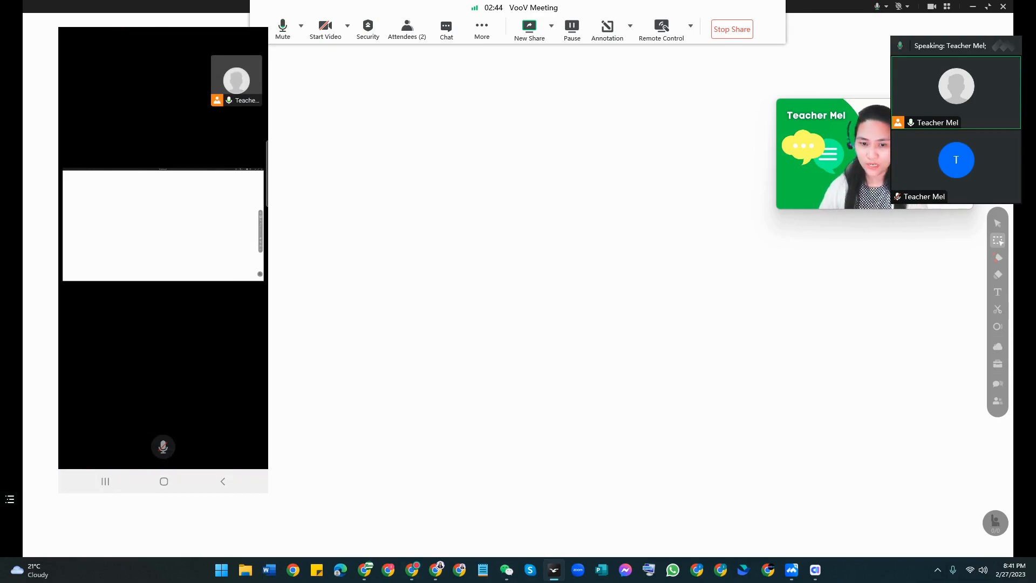
{"action": "mouse_move", "coordinate": [388, 570]}
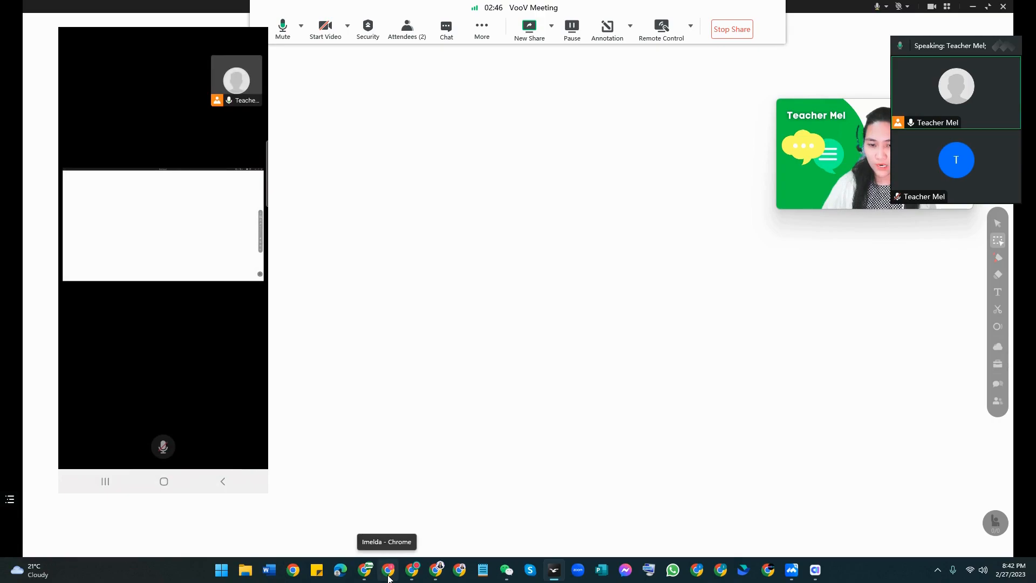
{"action": "mouse_move", "coordinate": [411, 570]}
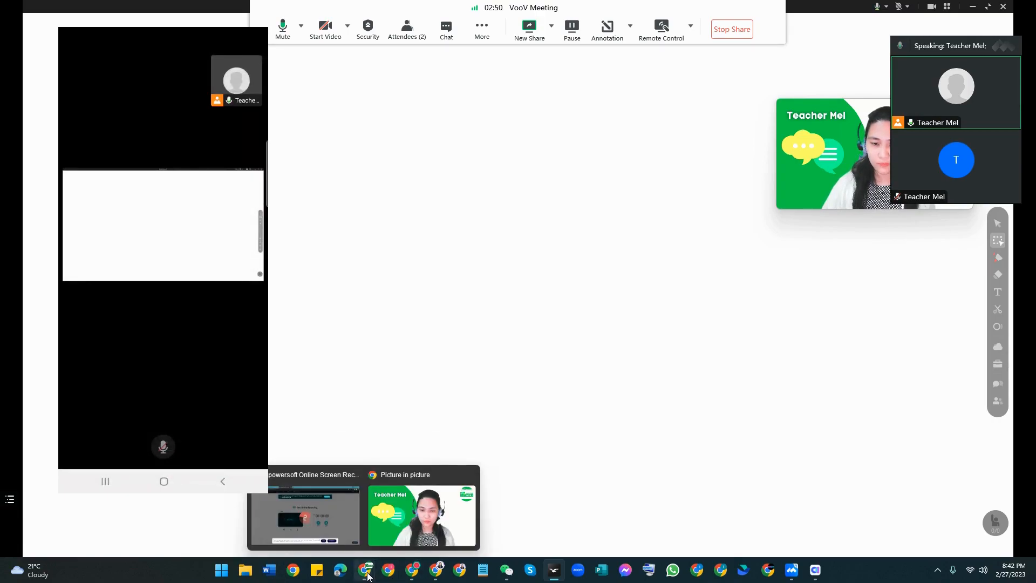
Step: Launch a new Chrome window from its taskbar options
{"action": "right_click", "coordinate": [367, 570]}
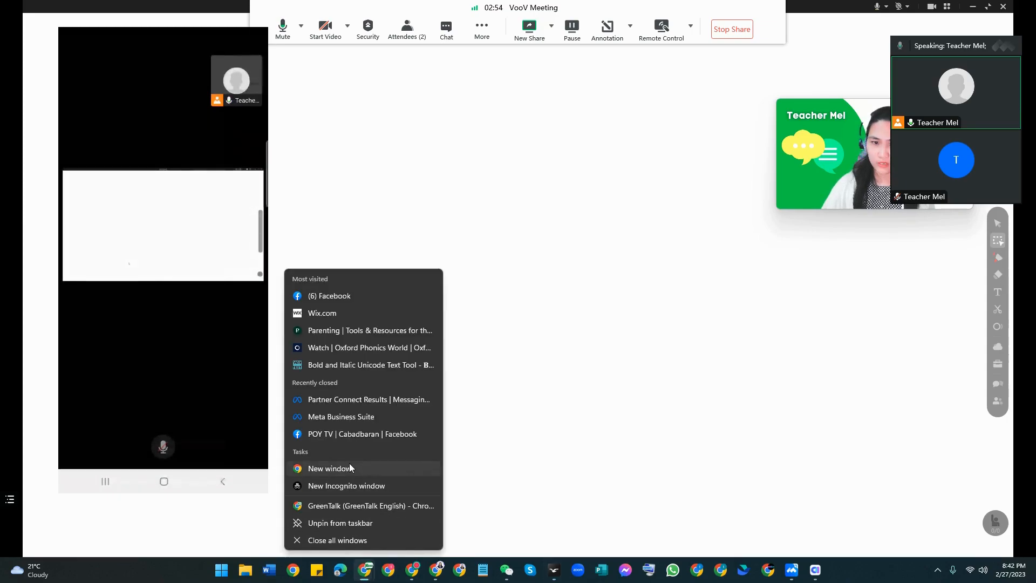
{"action": "left_click", "coordinate": [421, 253]}
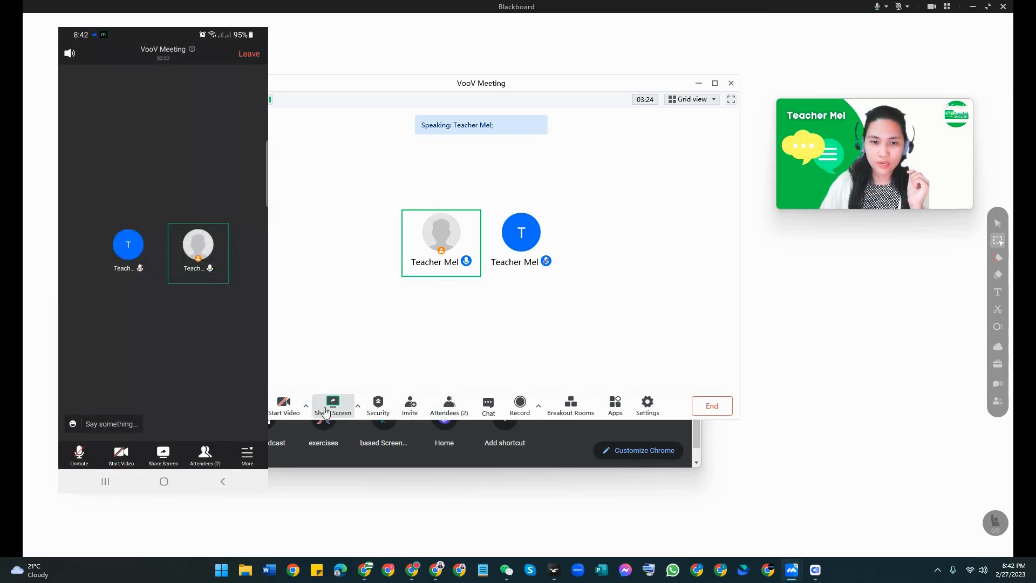
Step: Bring up the share picker again with Desktop1 selected
{"action": "left_click", "coordinate": [333, 406]}
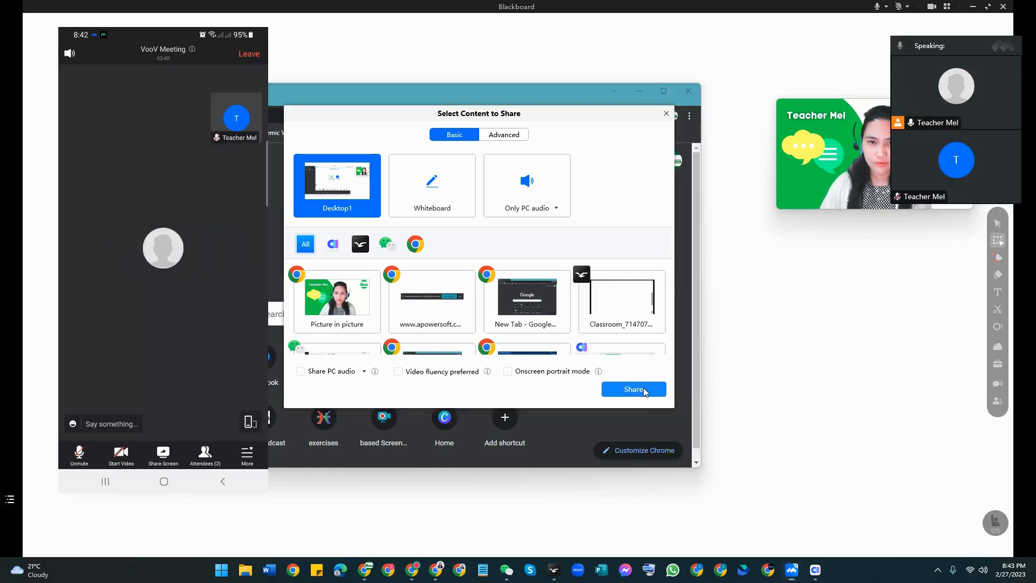
Step: Start sharing the whole Desktop1 screen to the meeting
{"action": "left_click", "coordinate": [633, 390]}
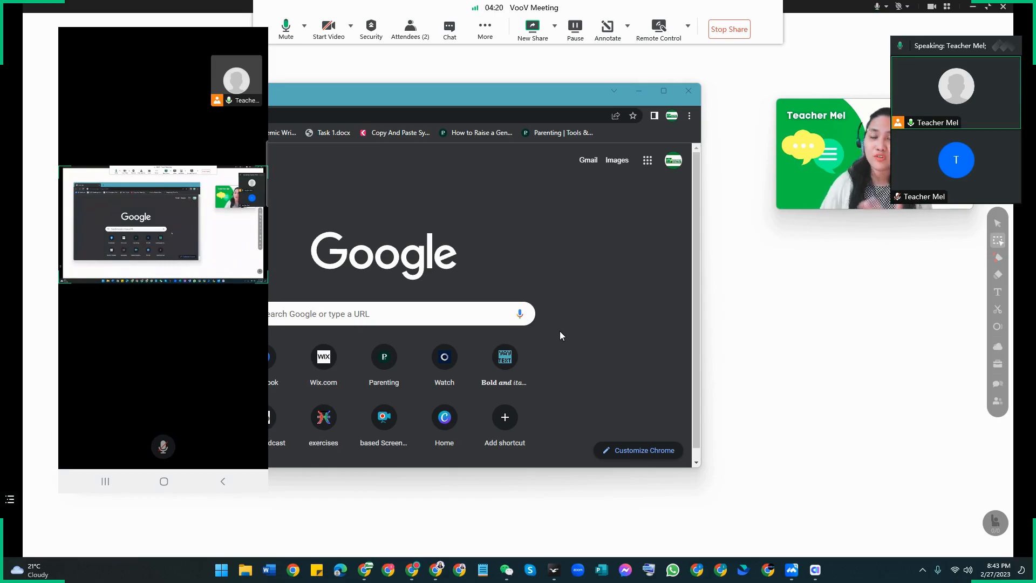
{"action": "mouse_move", "coordinate": [565, 341]}
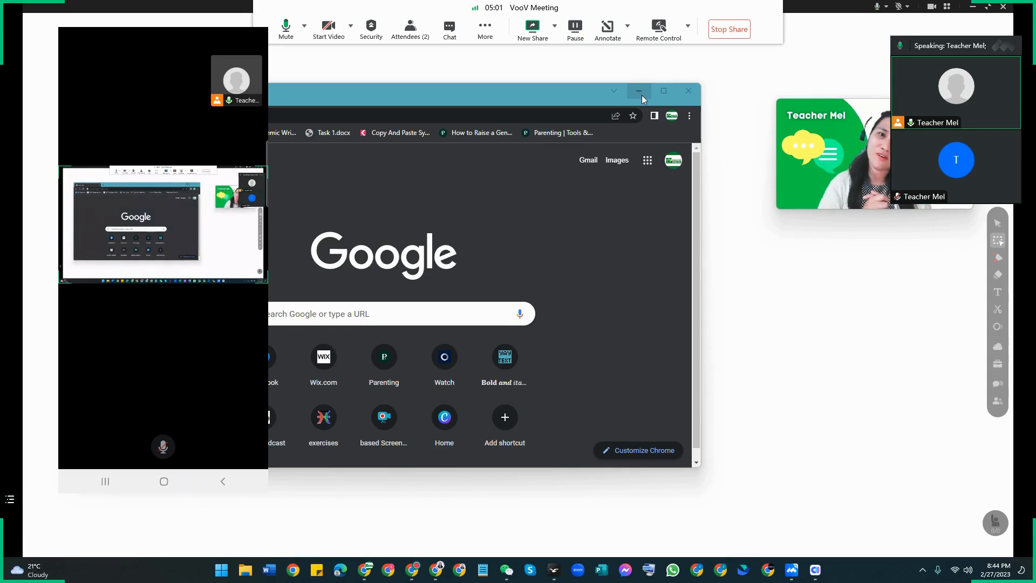
{"action": "mouse_move", "coordinate": [614, 185]}
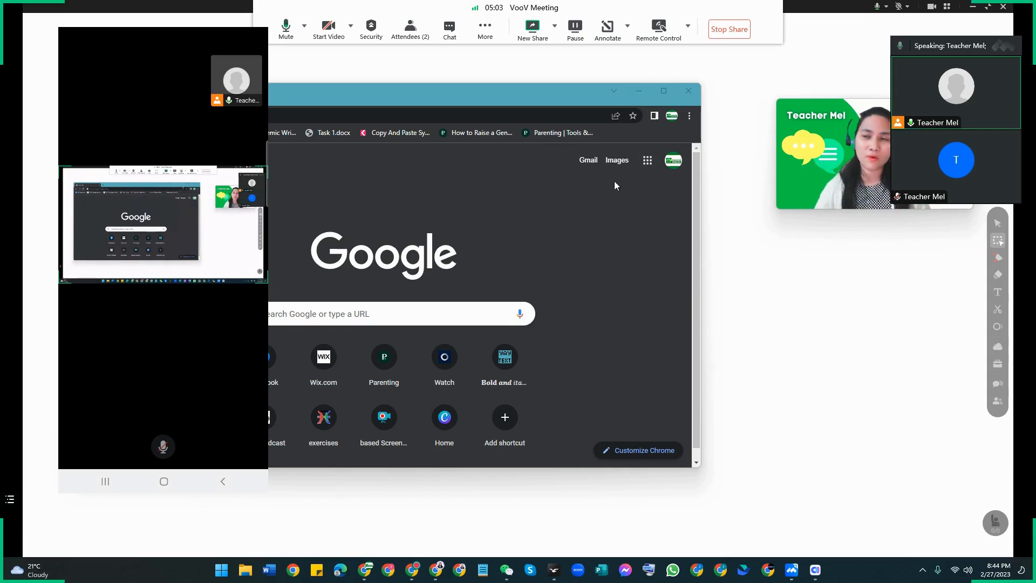